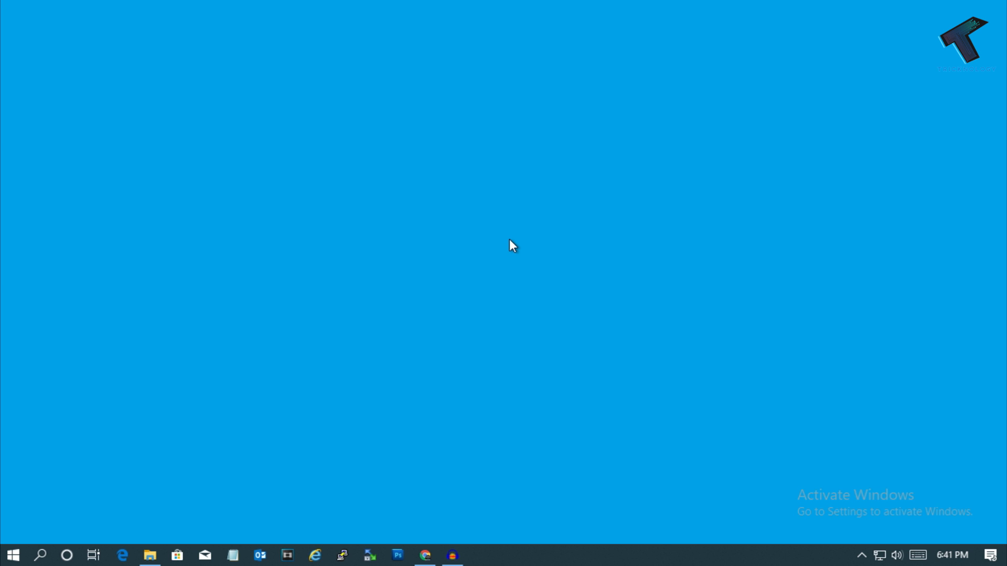
mouse_move(150, 555)
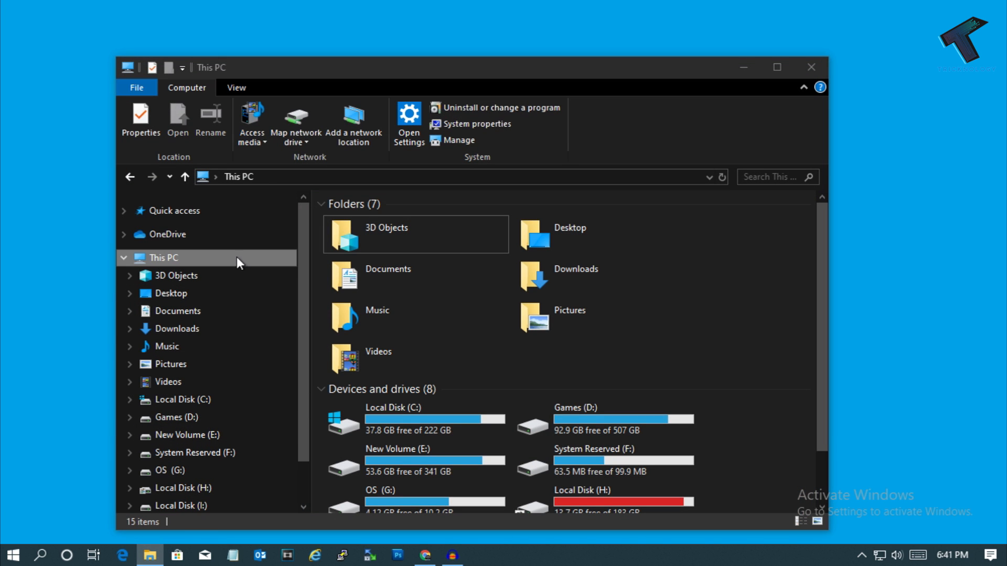
mouse_move(205, 257)
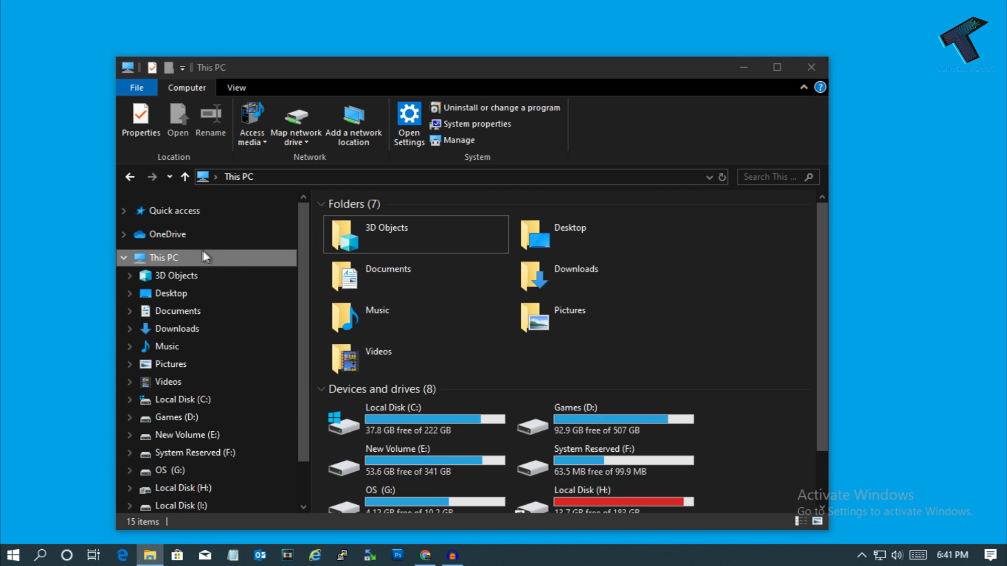
- Bring up the shortcut actions for This PC in File Explorer's navigation pane
right_click(166, 258)
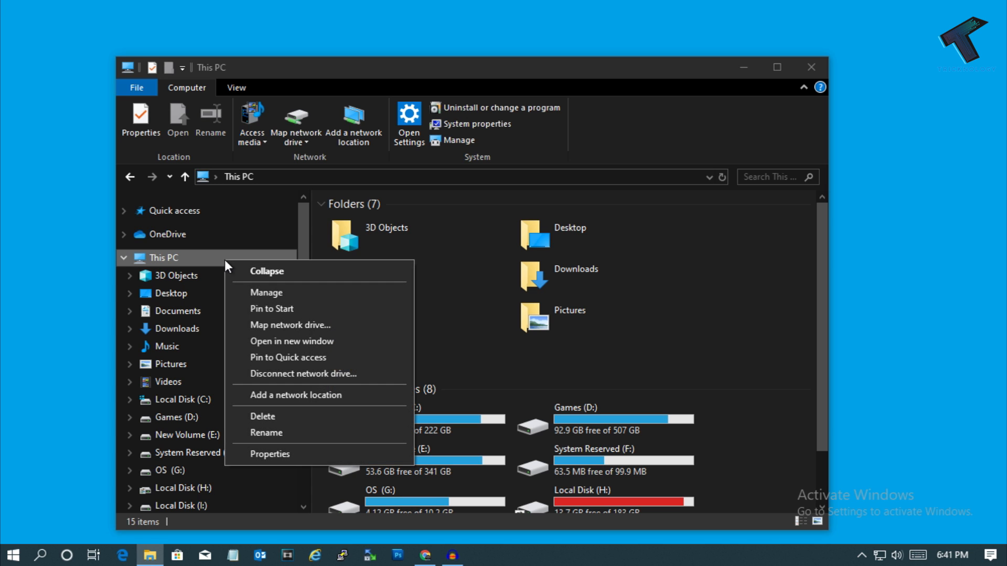
mouse_move(334, 297)
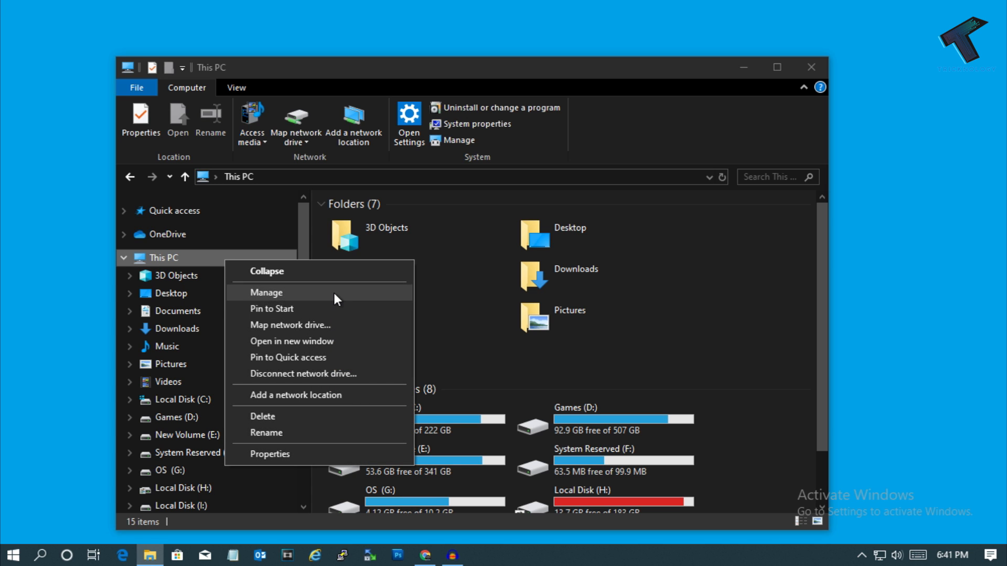
- Launch Computer Management, show Device Manager and expand Sound, video and game controllers to reveal Realtek audio
click(265, 293)
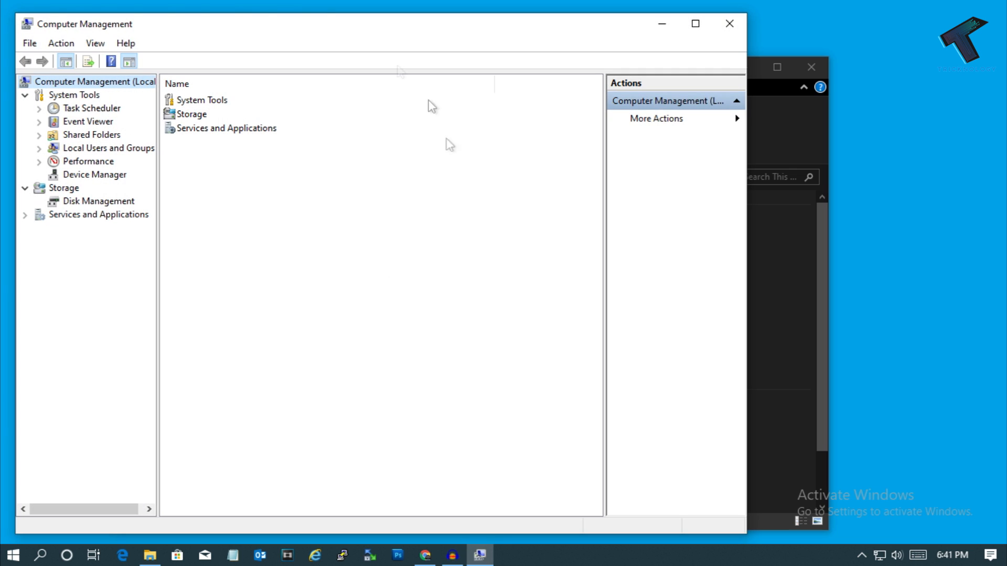
click(149, 556)
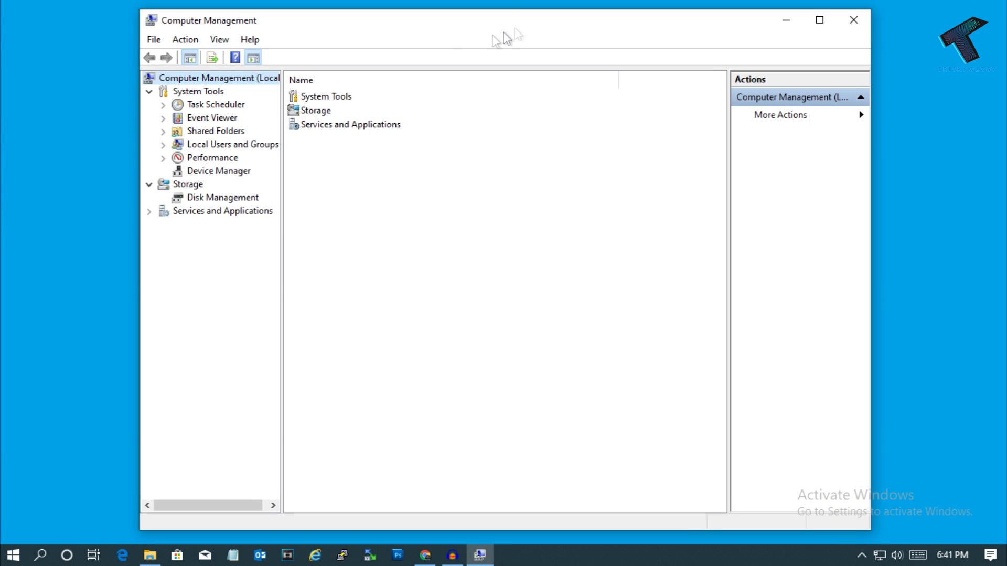
mouse_move(241, 178)
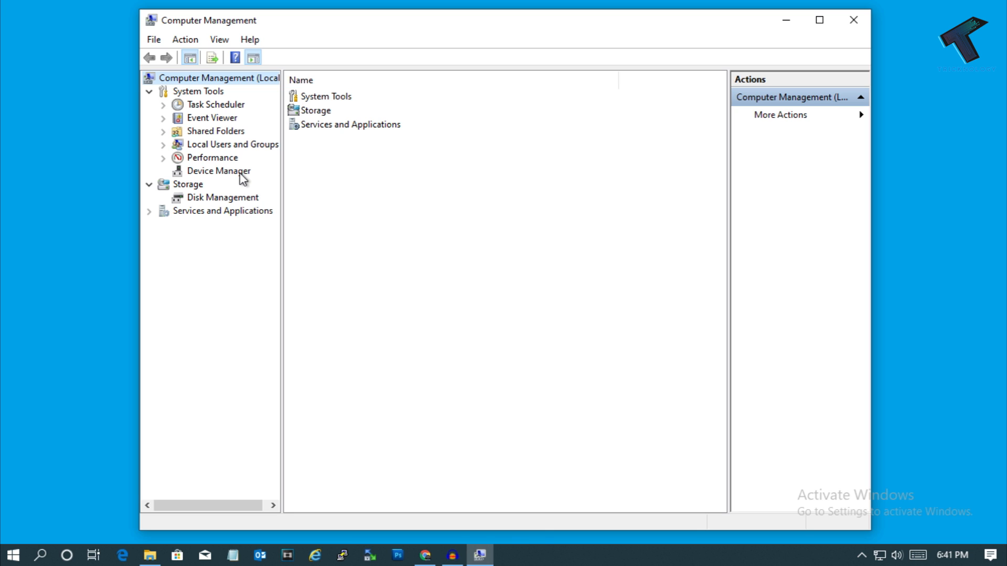
click(219, 170)
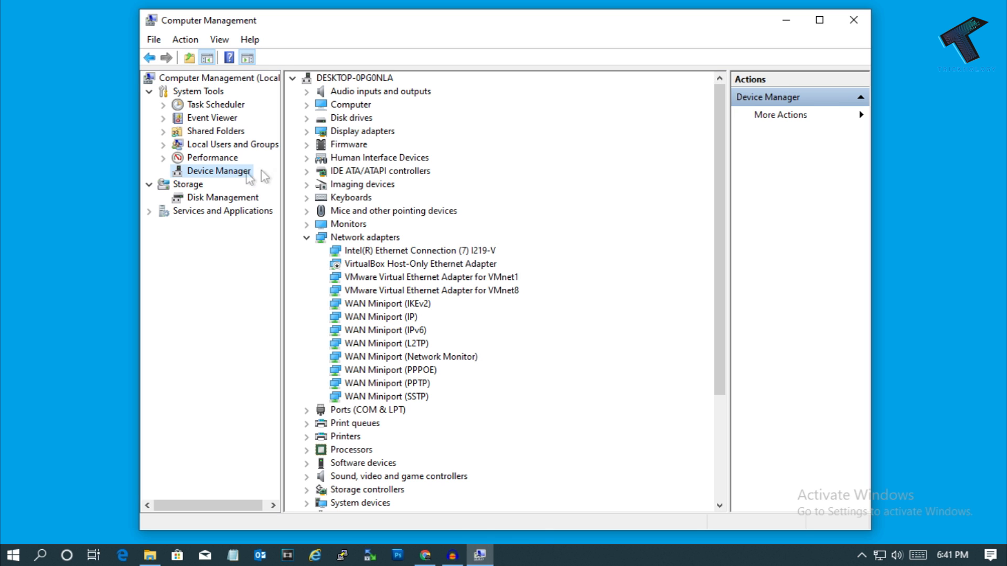
scroll(down, 3)
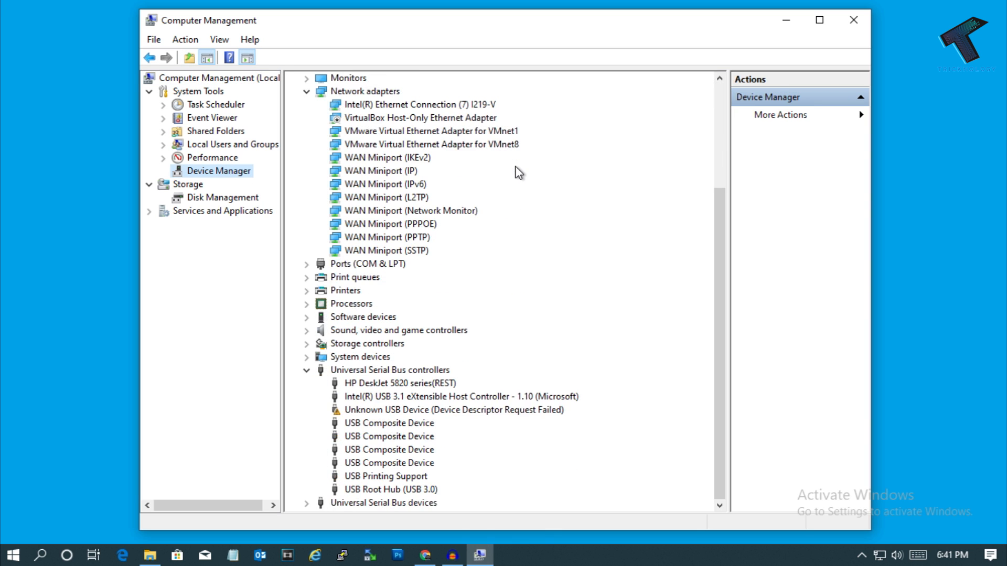
mouse_move(347, 337)
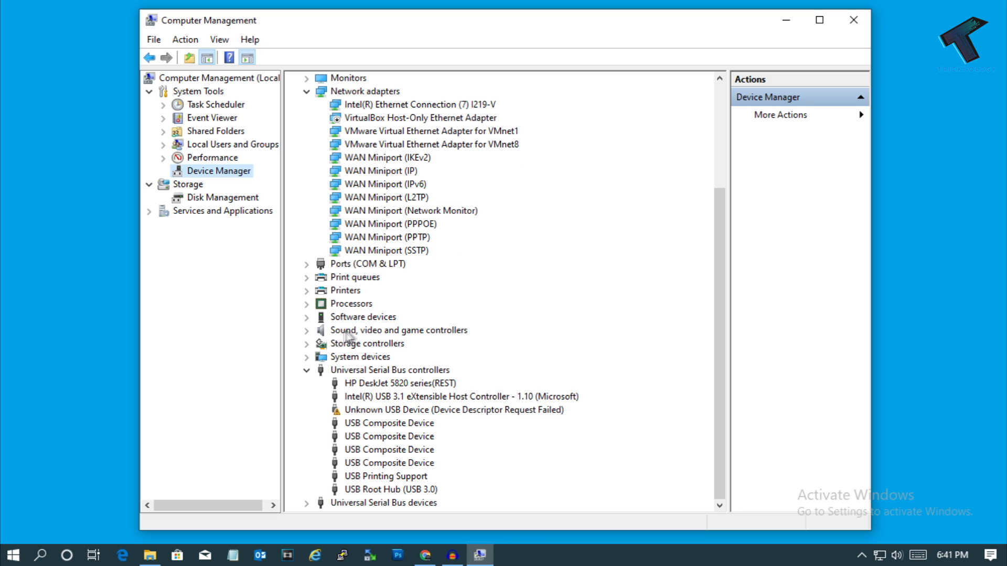
mouse_move(313, 339)
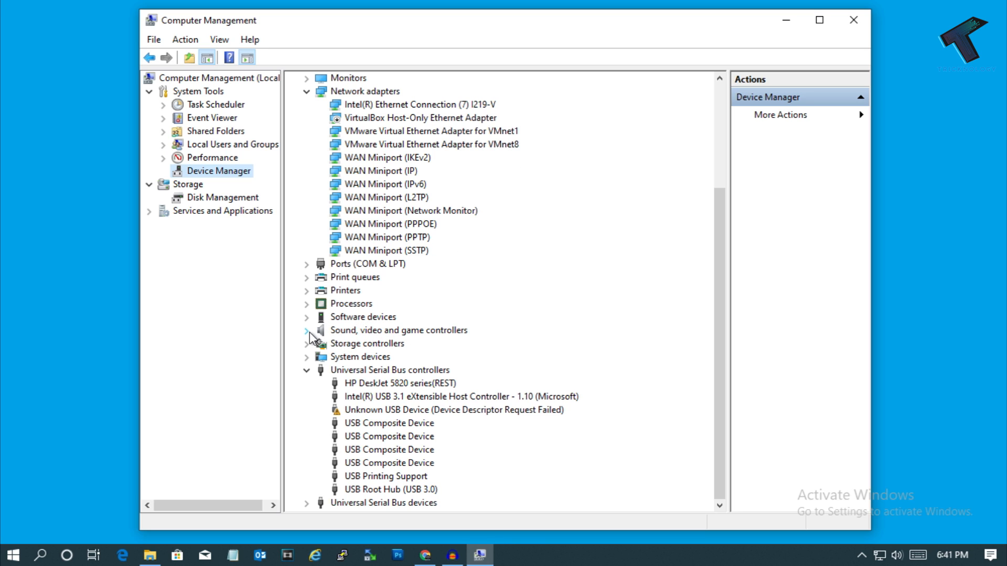
click(306, 330)
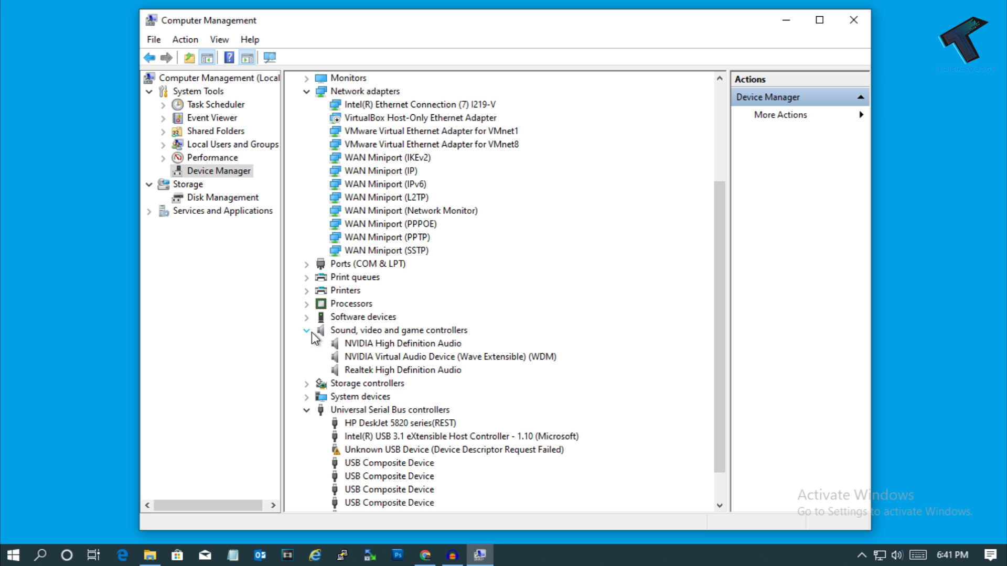
mouse_move(388, 375)
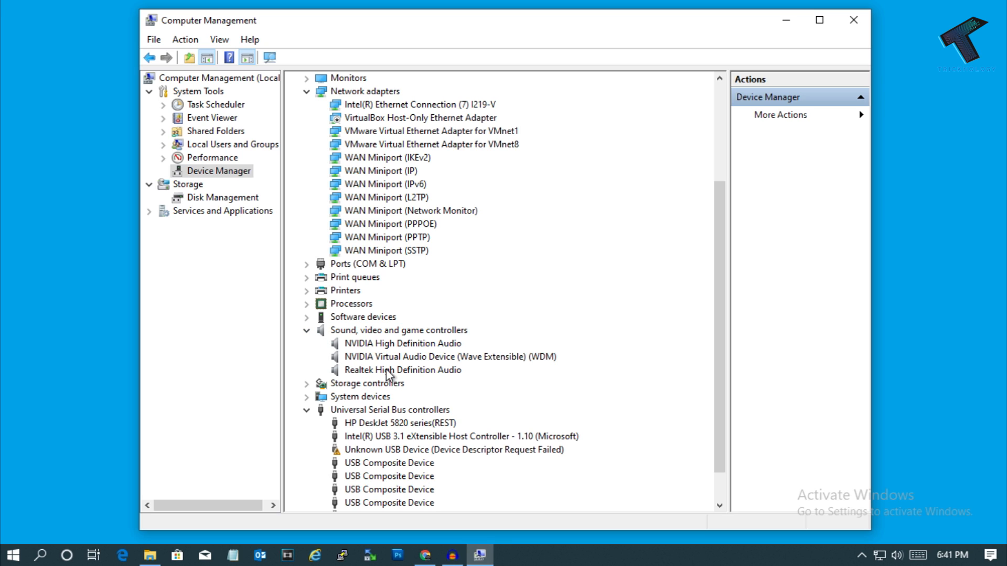
mouse_move(408, 378)
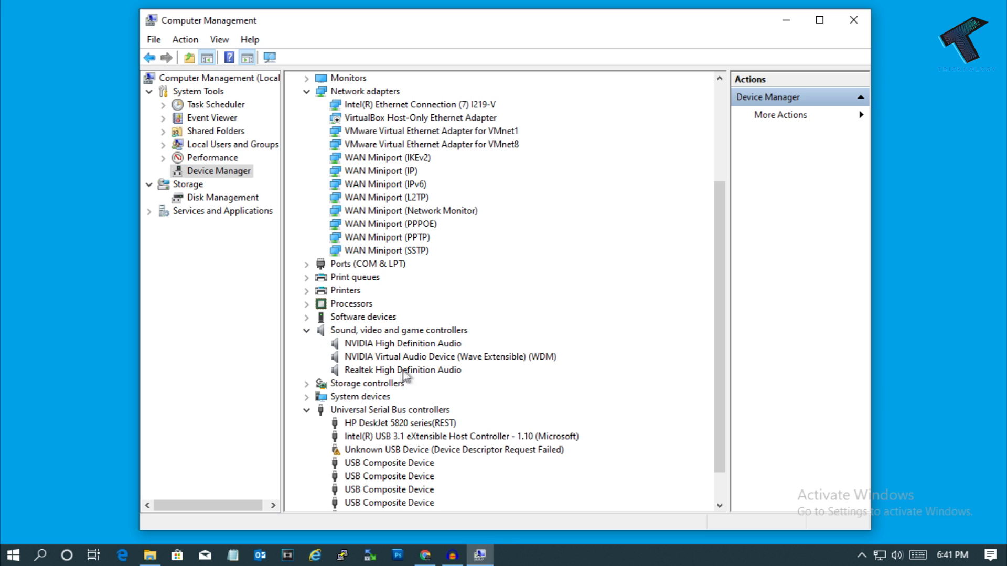
mouse_move(426, 379)
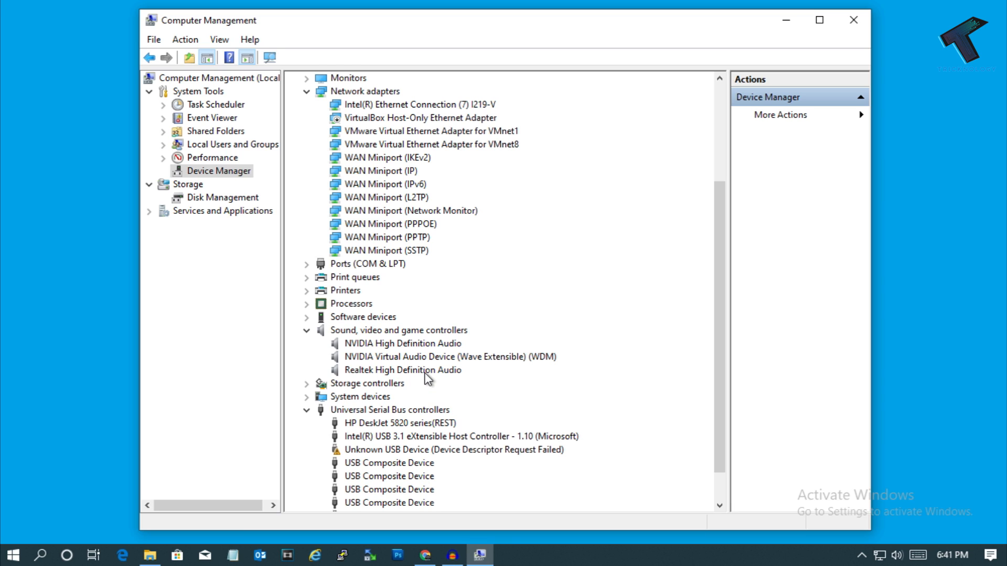
- Start Update driver for the Realtek High Definition Audio device
right_click(401, 370)
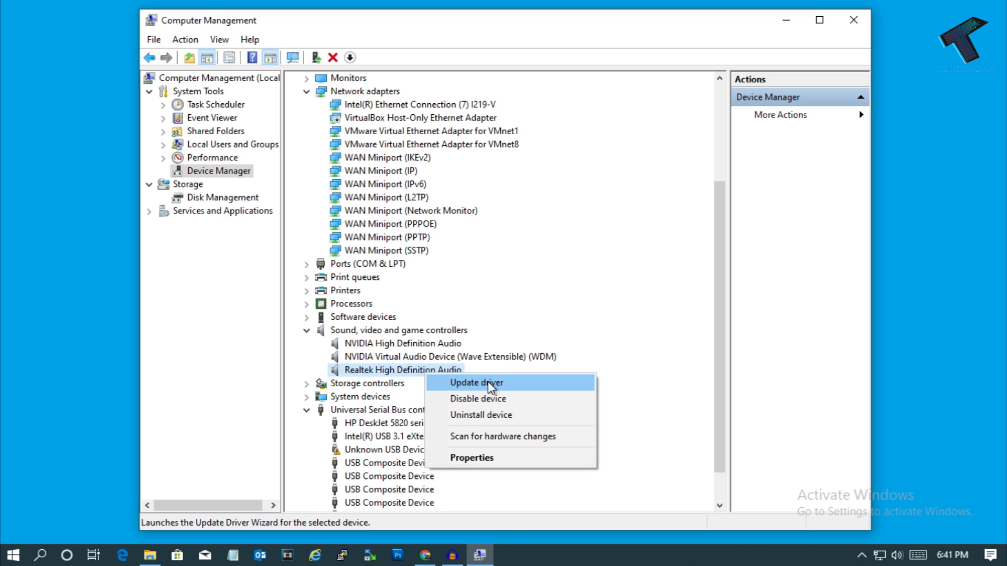
click(476, 383)
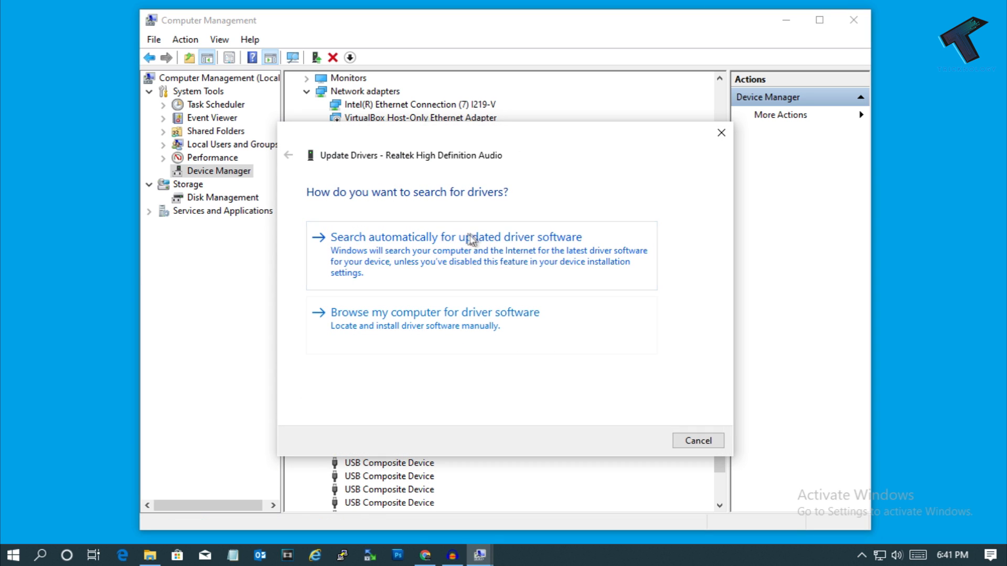
mouse_move(507, 264)
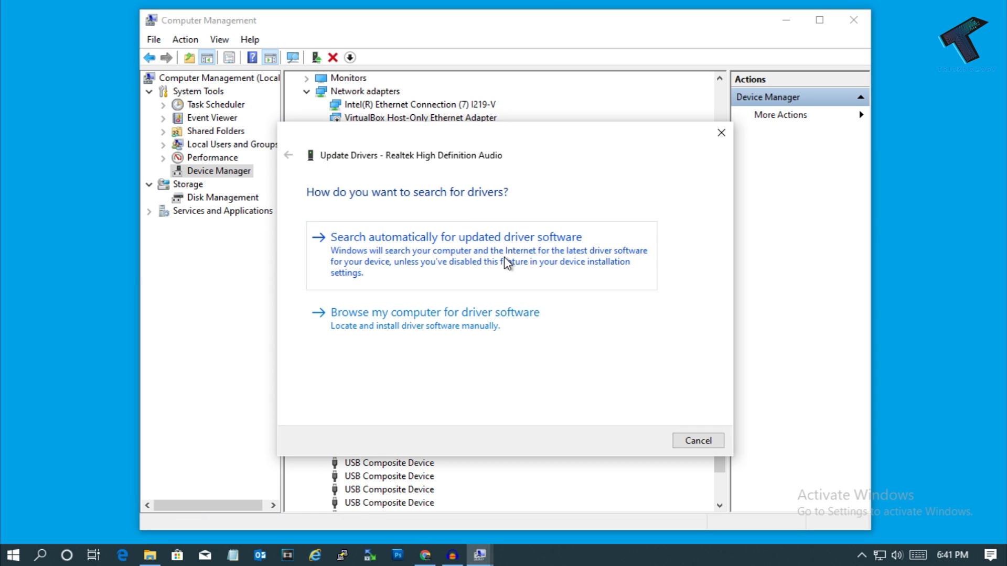
mouse_move(507, 255)
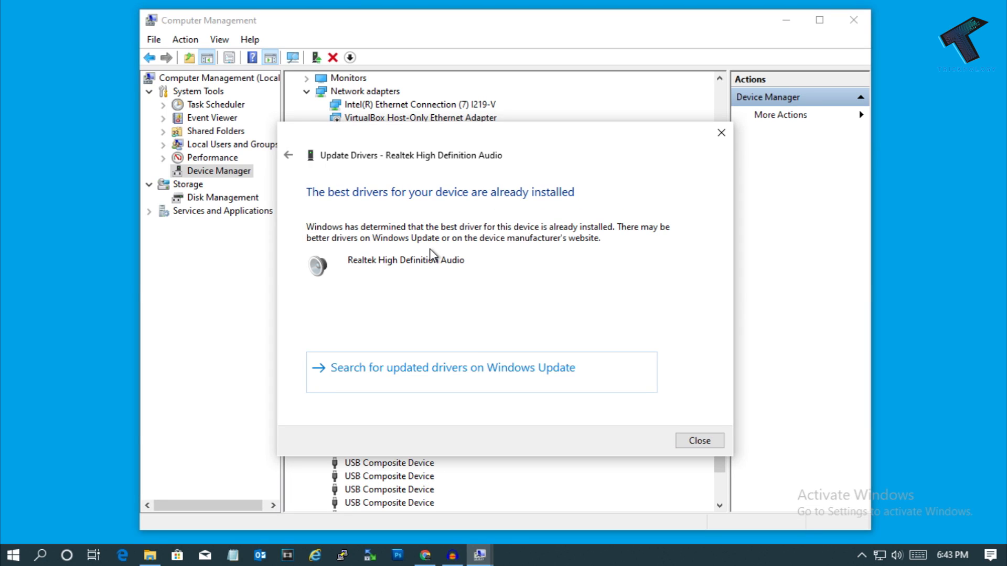
mouse_move(506, 266)
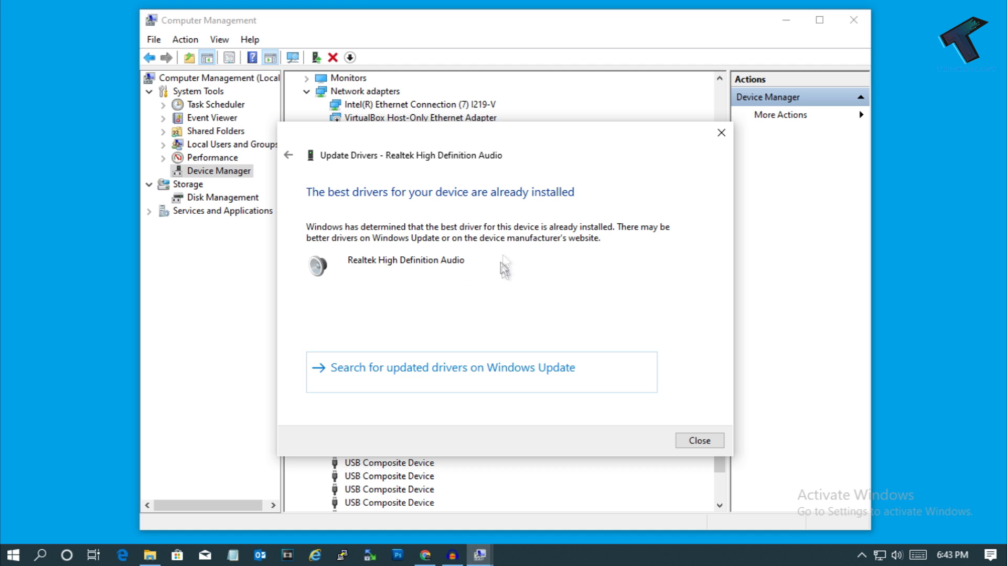
mouse_move(525, 144)
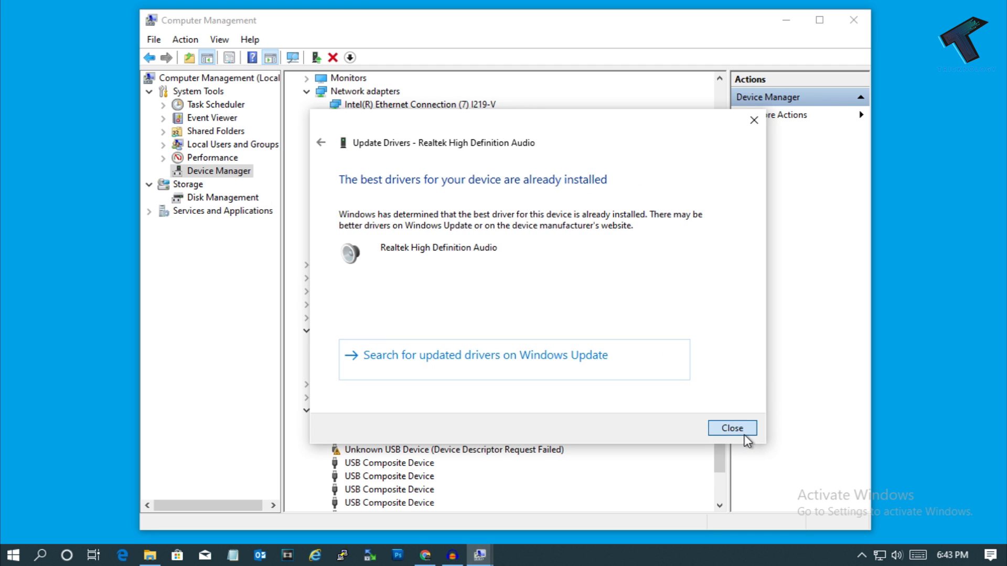
click(733, 428)
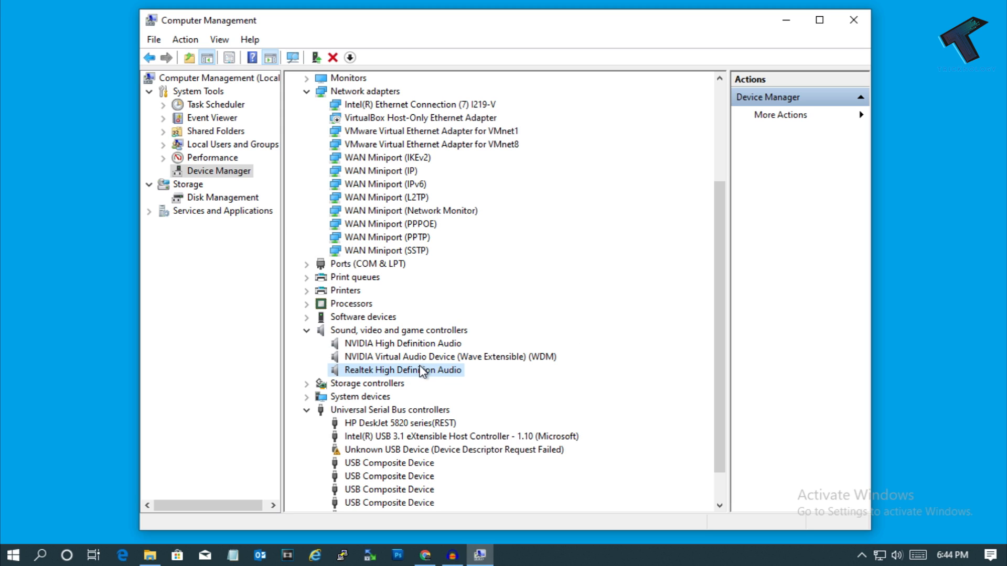
right_click(402, 371)
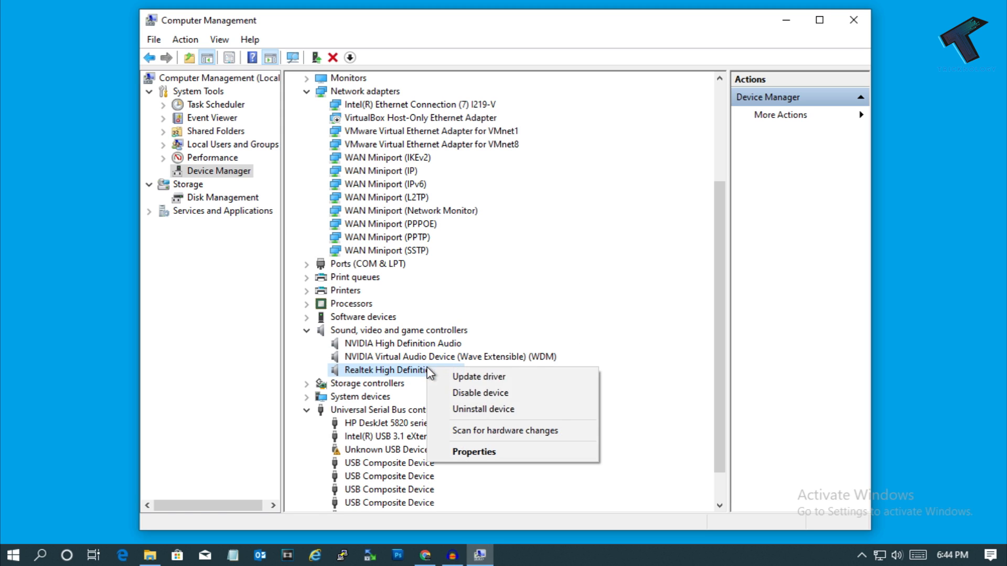
mouse_move(482, 409)
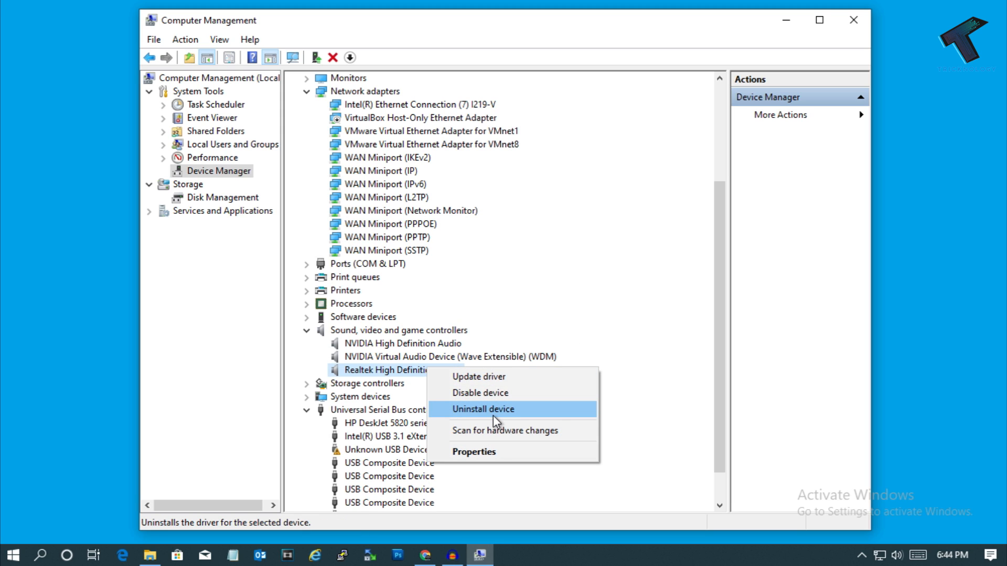
click(482, 409)
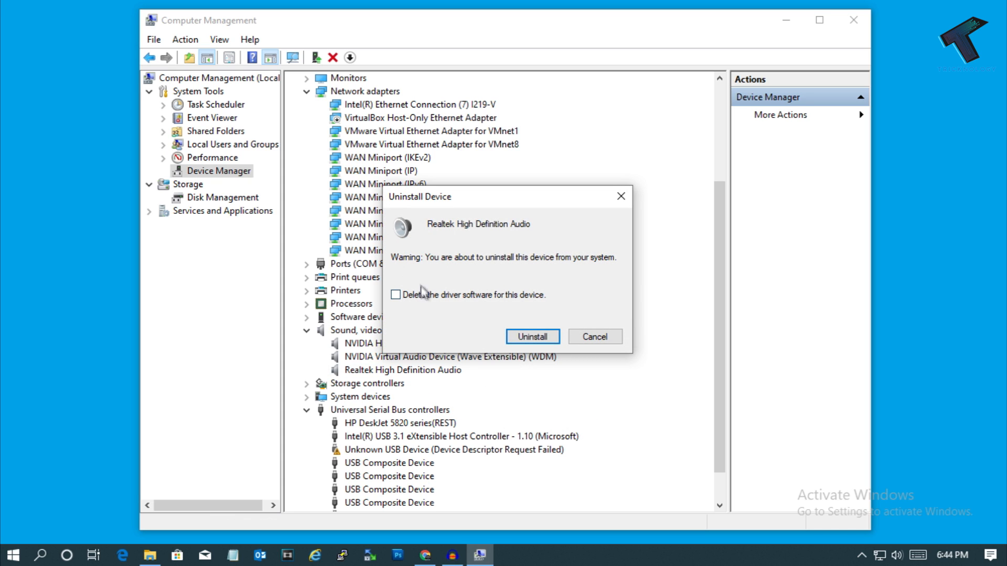
mouse_move(519, 306)
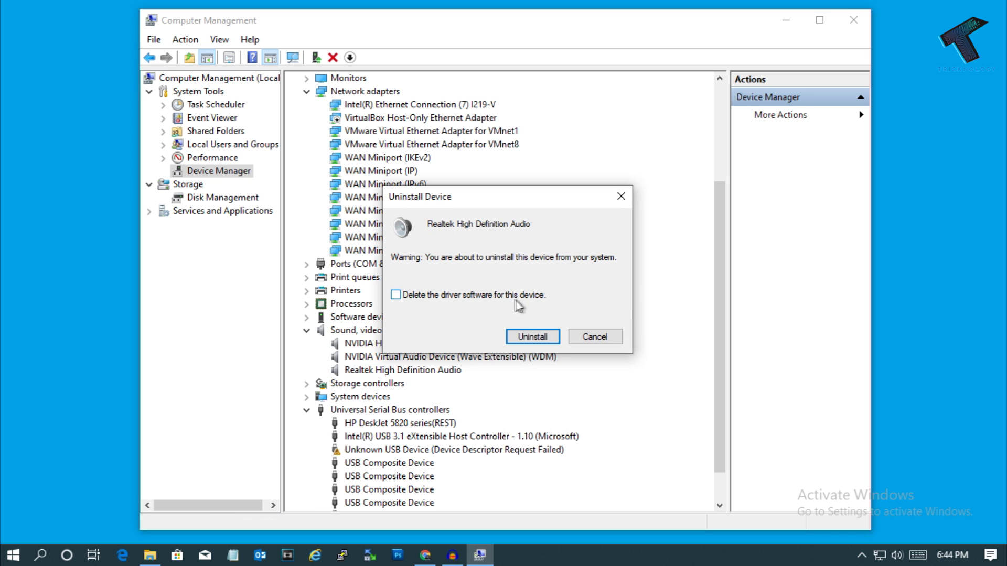
mouse_move(564, 316)
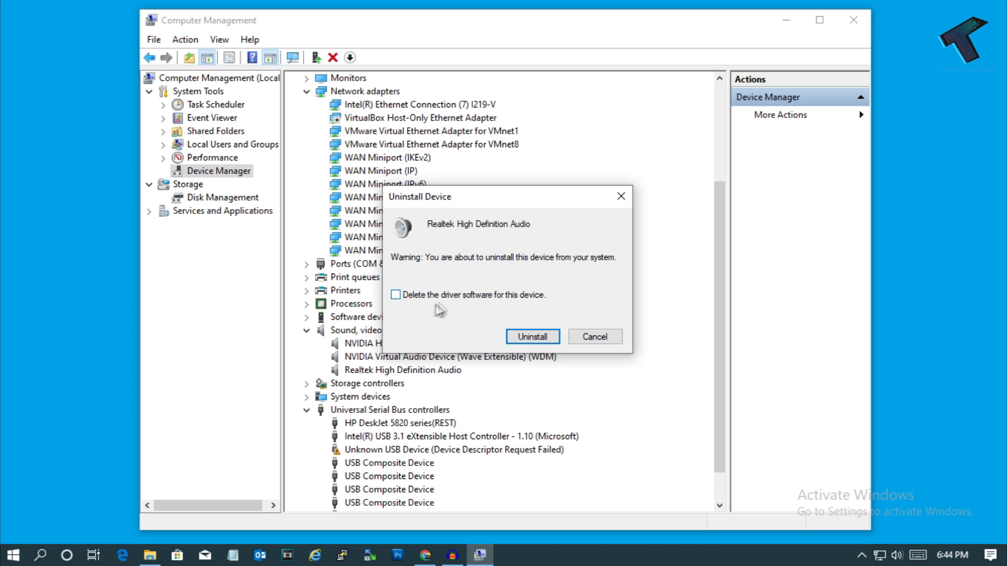
mouse_move(483, 316)
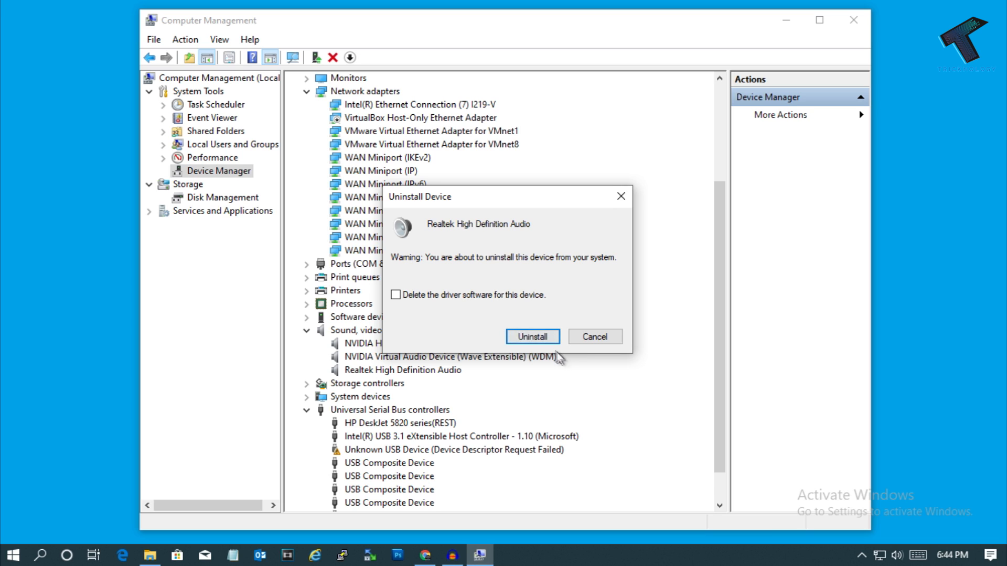
mouse_move(533, 337)
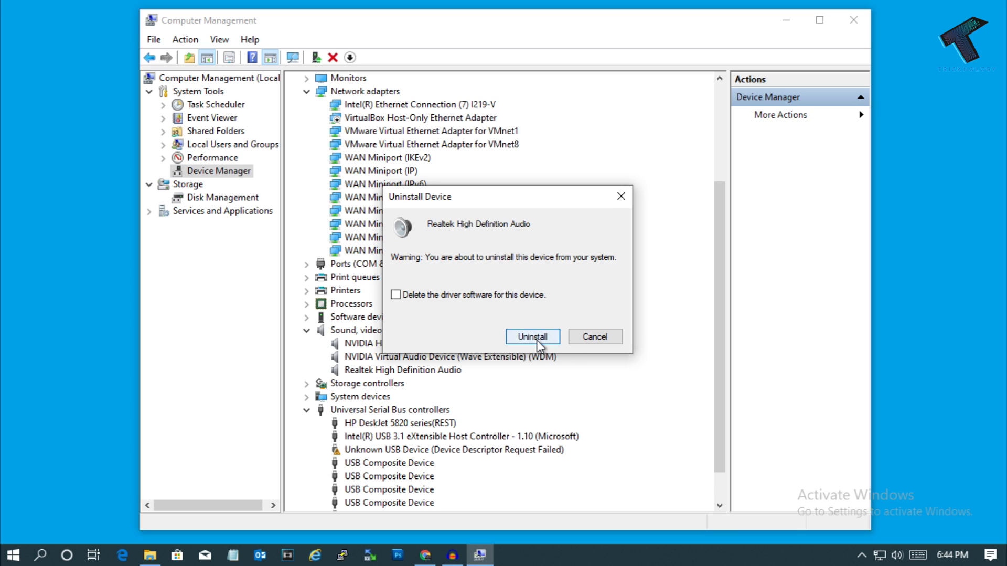
mouse_move(520, 331)
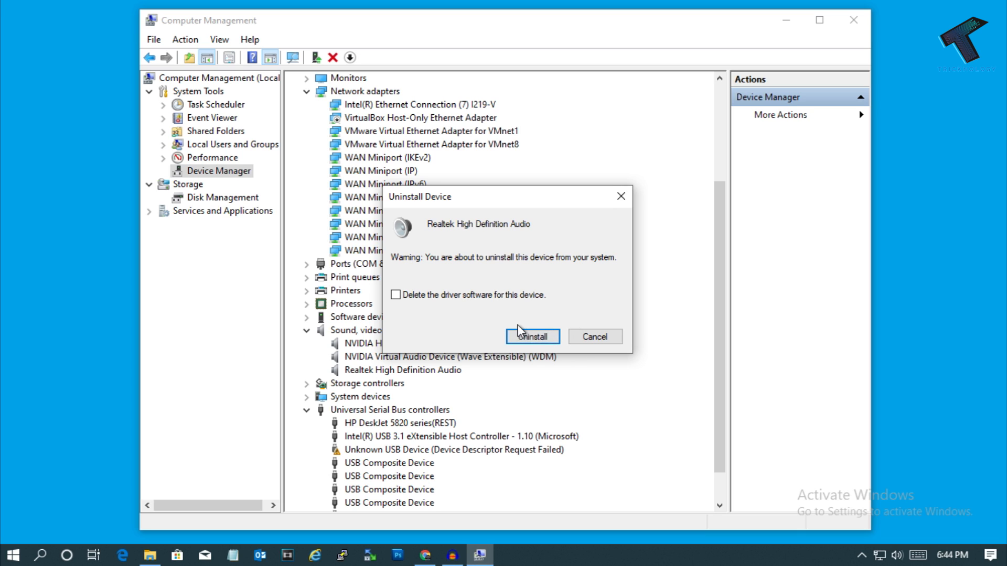
mouse_move(533, 336)
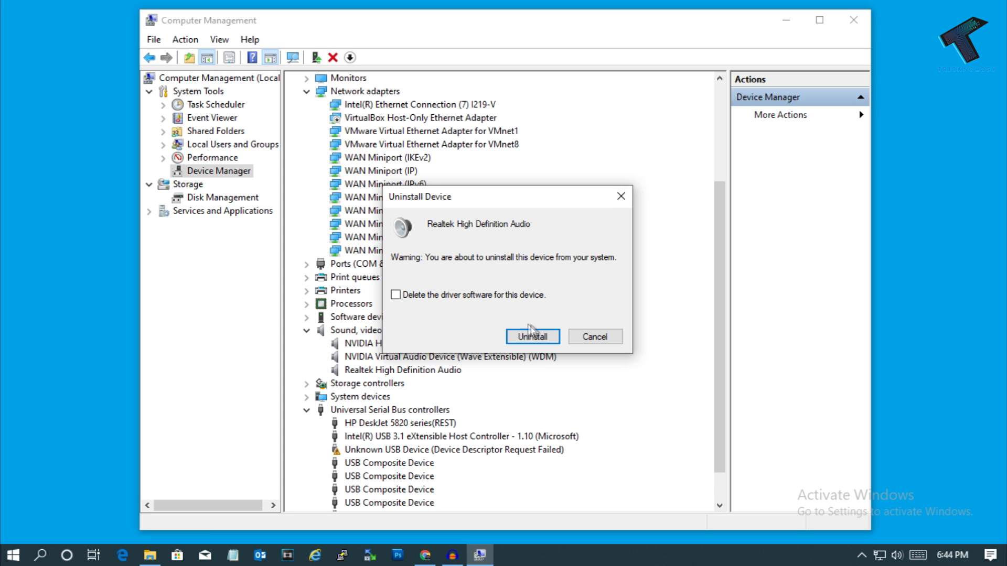
mouse_move(571, 336)
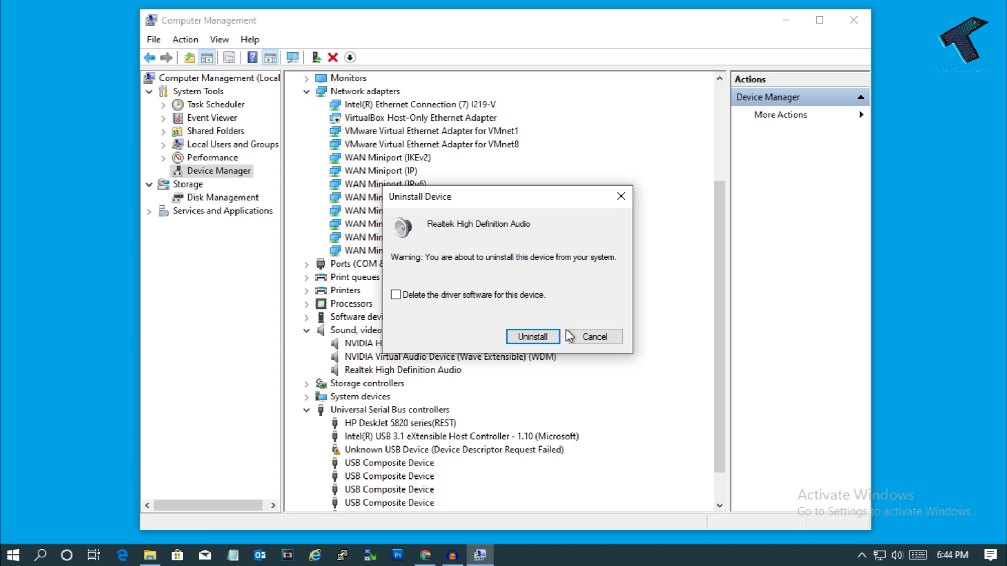
mouse_move(577, 371)
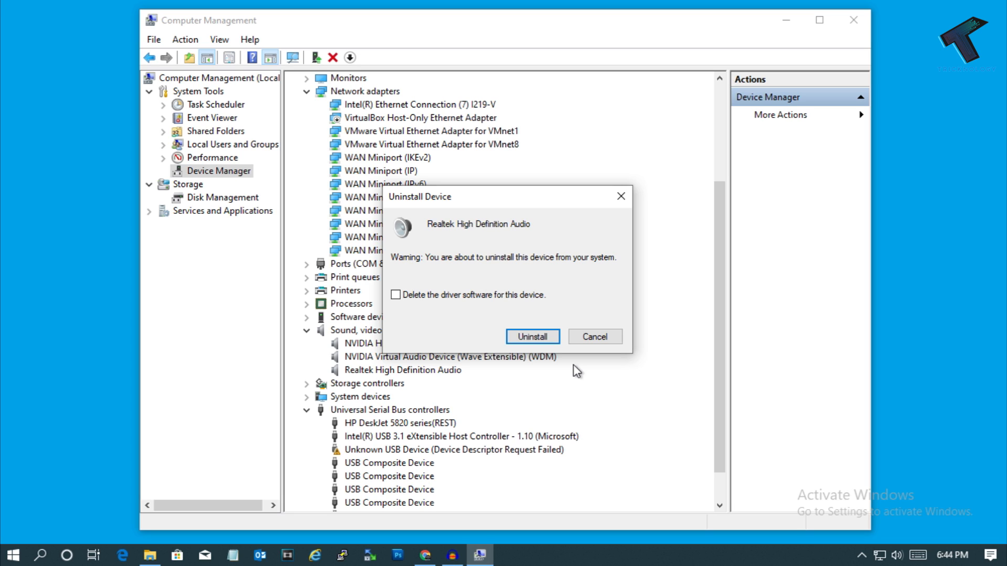
mouse_move(469, 379)
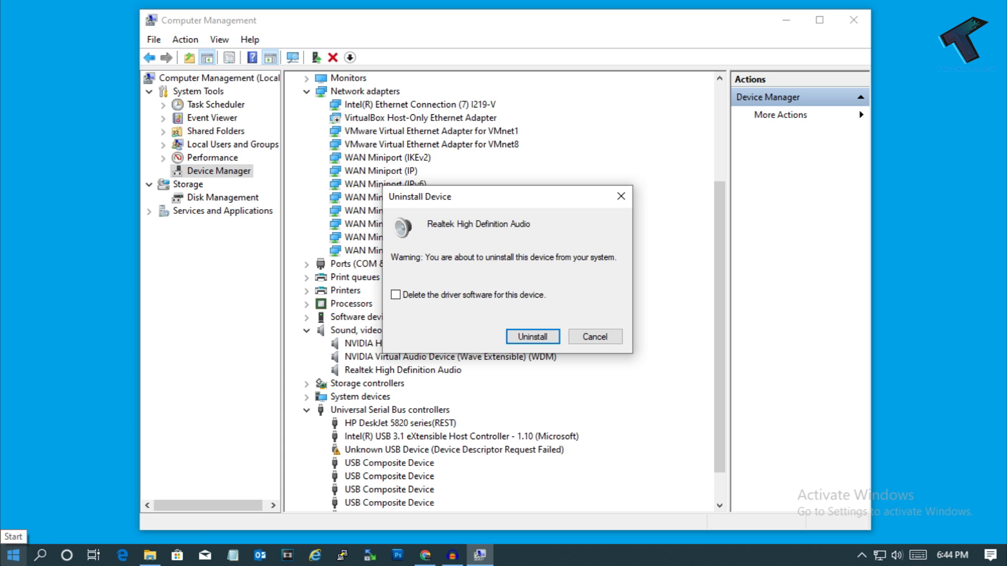
- Reach the Windows Sound settings page from the taskbar speaker icon
click(532, 336)
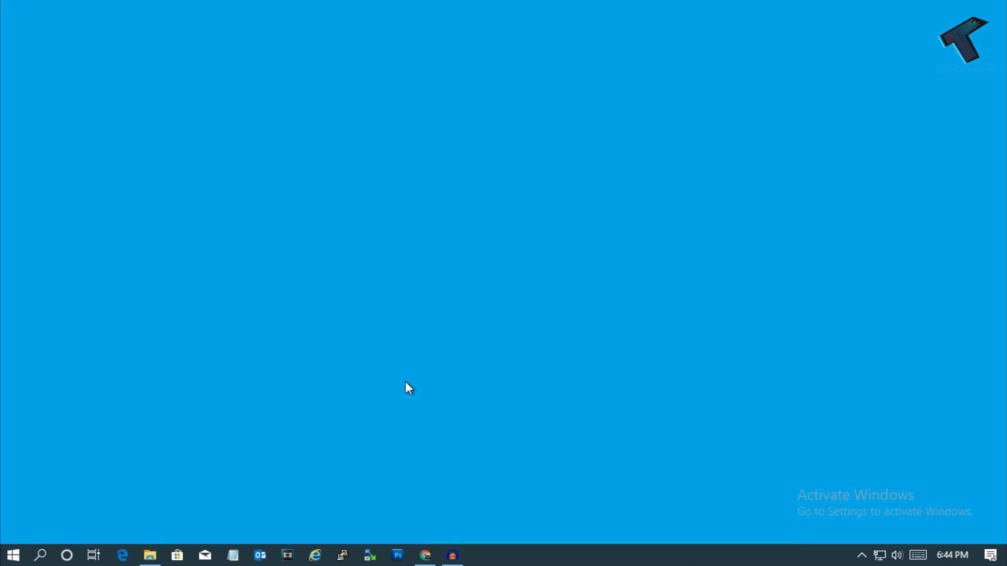
mouse_move(897, 555)
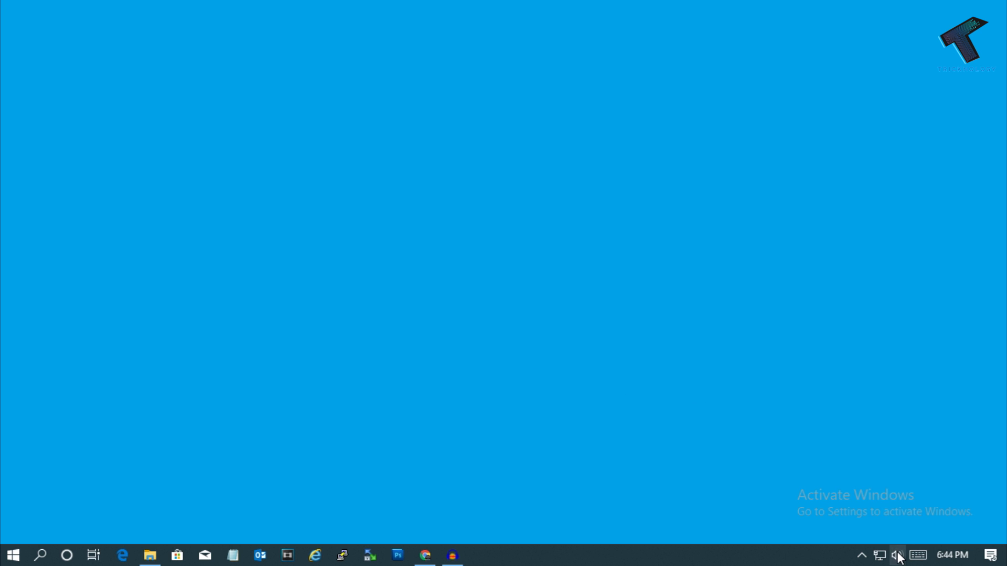
right_click(897, 555)
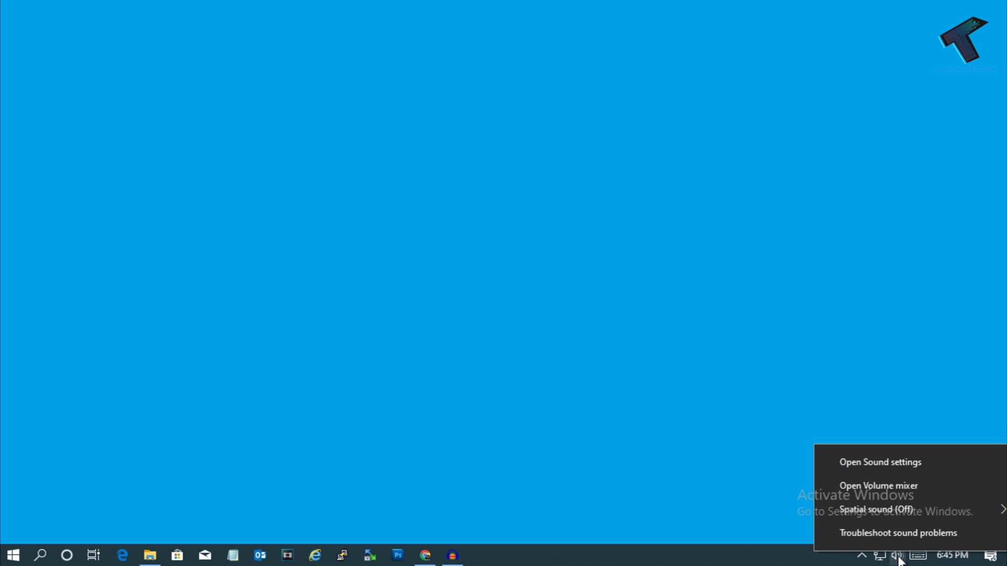
mouse_move(892, 475)
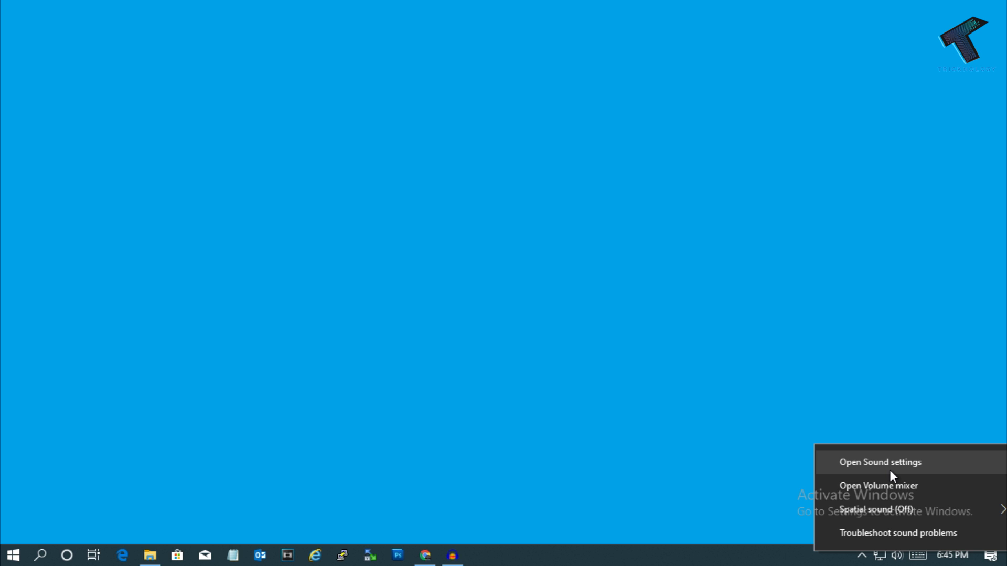
click(880, 462)
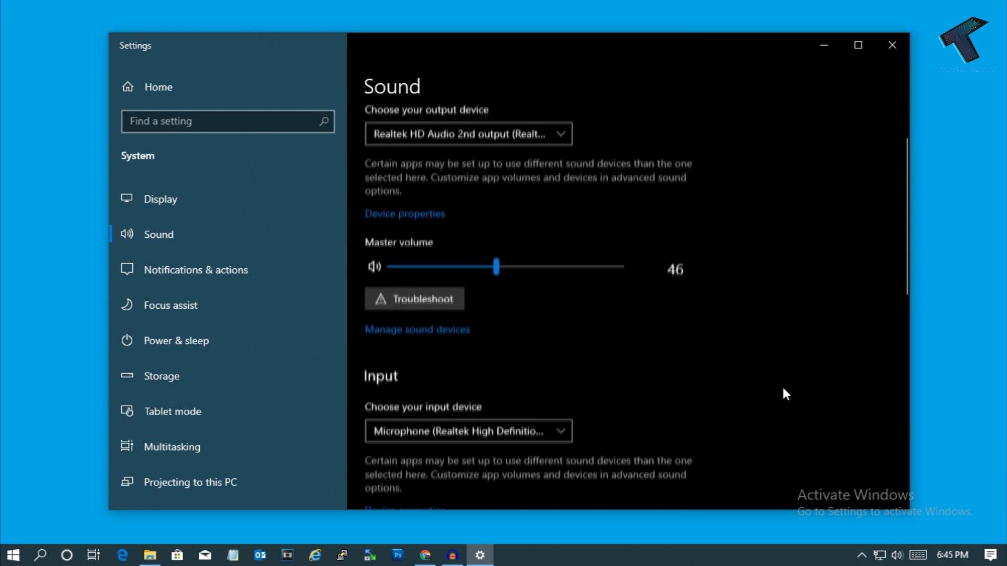
- Bring up the classic Sound control panel, close Settings and show the Speakers Properties
scroll(down, 3)
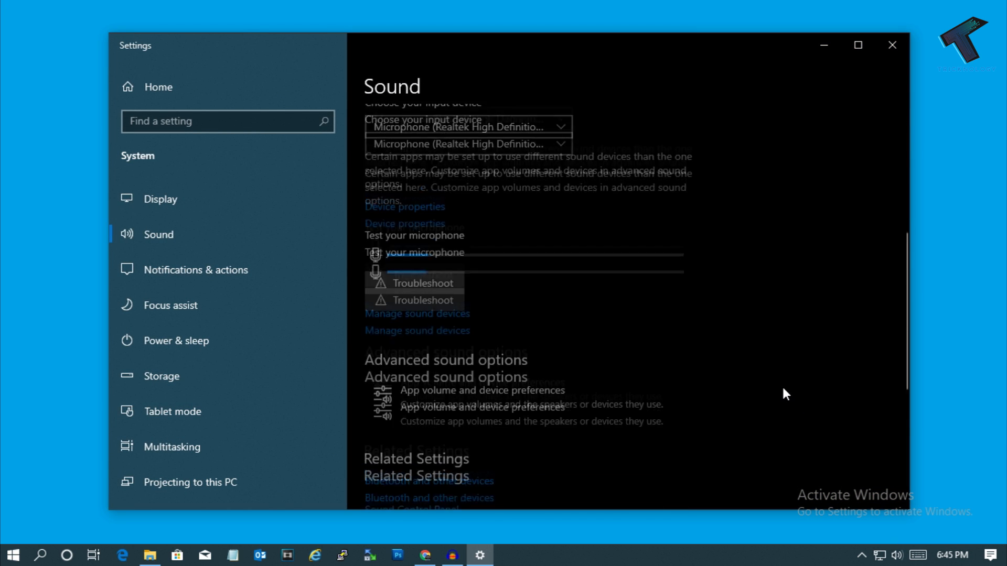
scroll(down, 3)
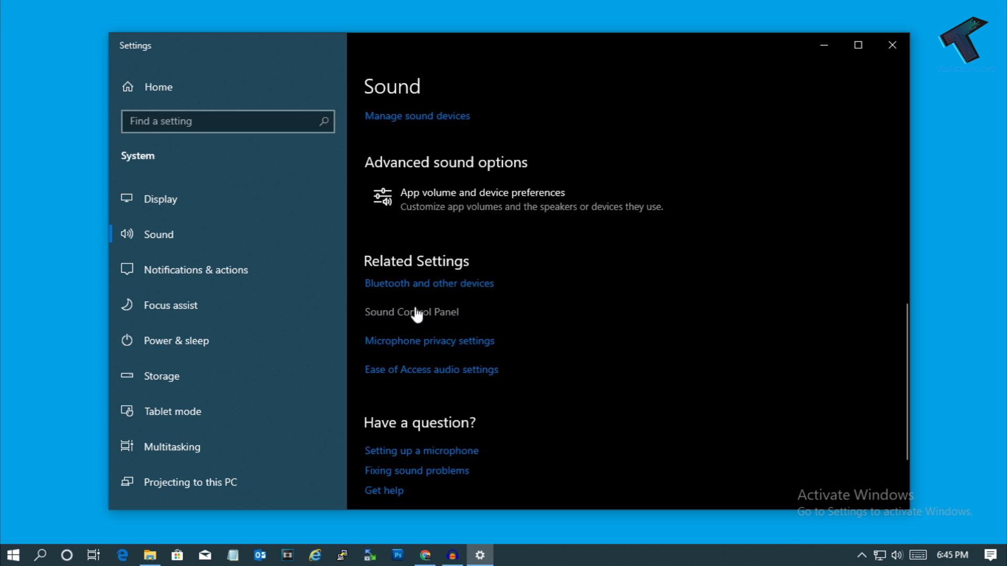
mouse_move(400, 321)
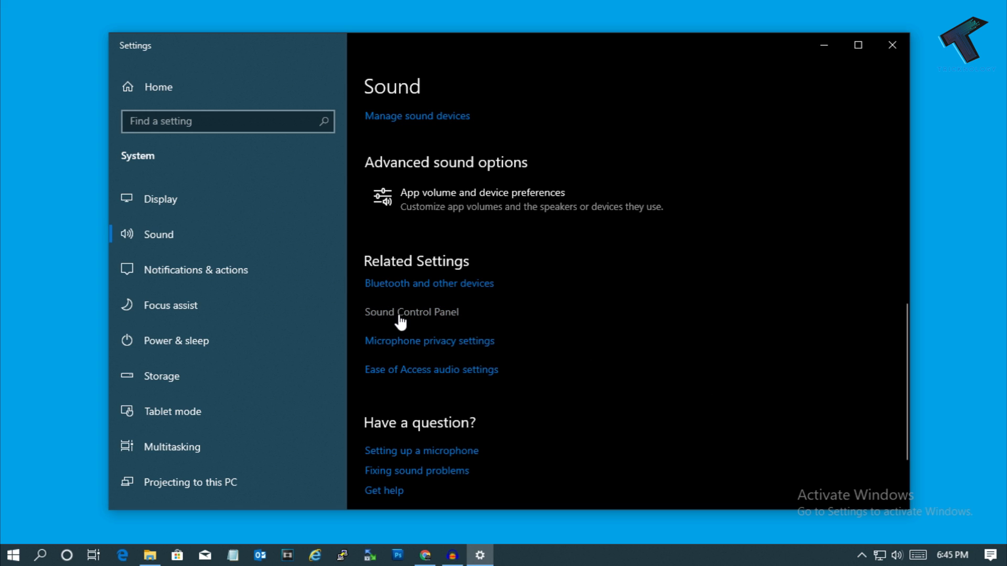
mouse_move(431, 323)
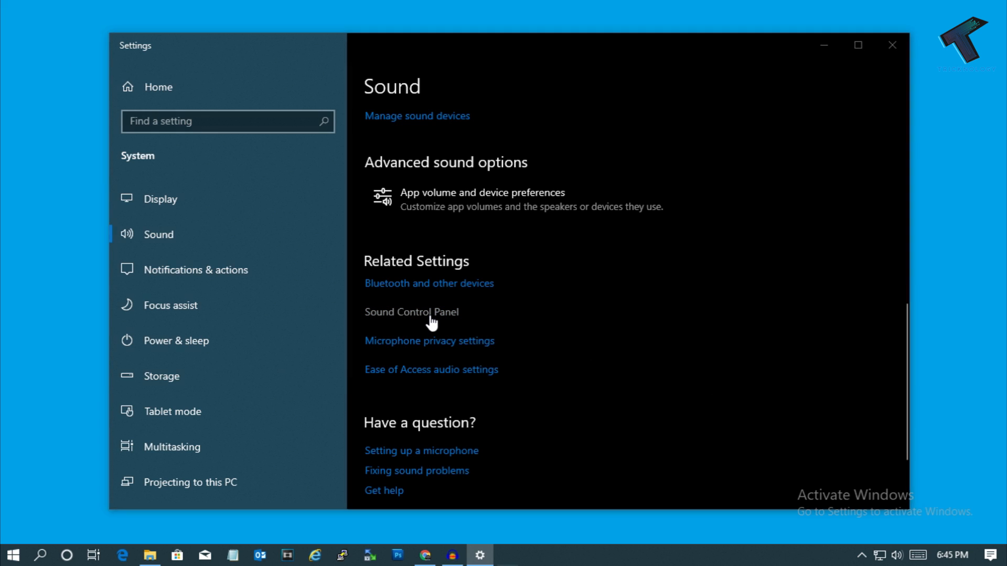
click(411, 313)
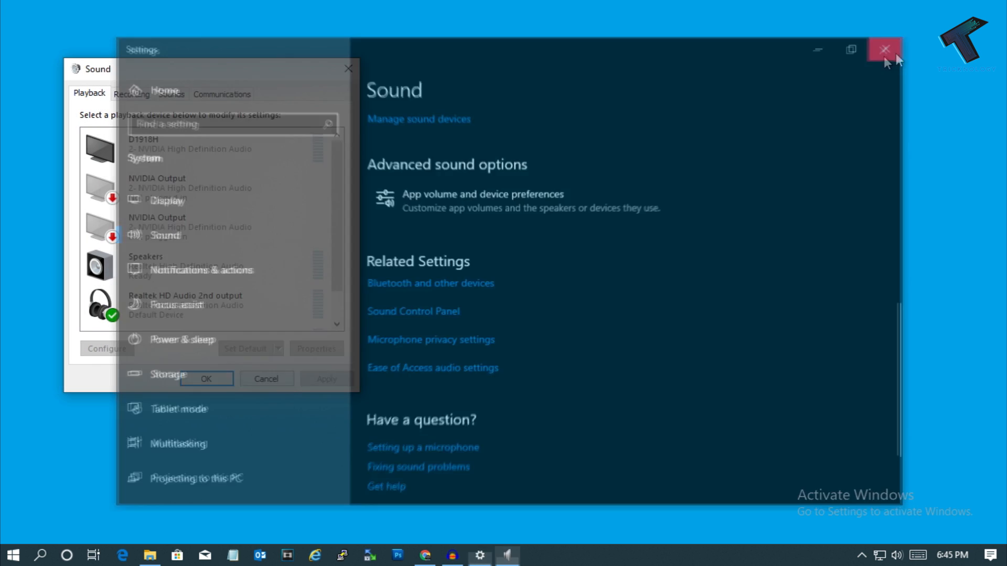
click(885, 50)
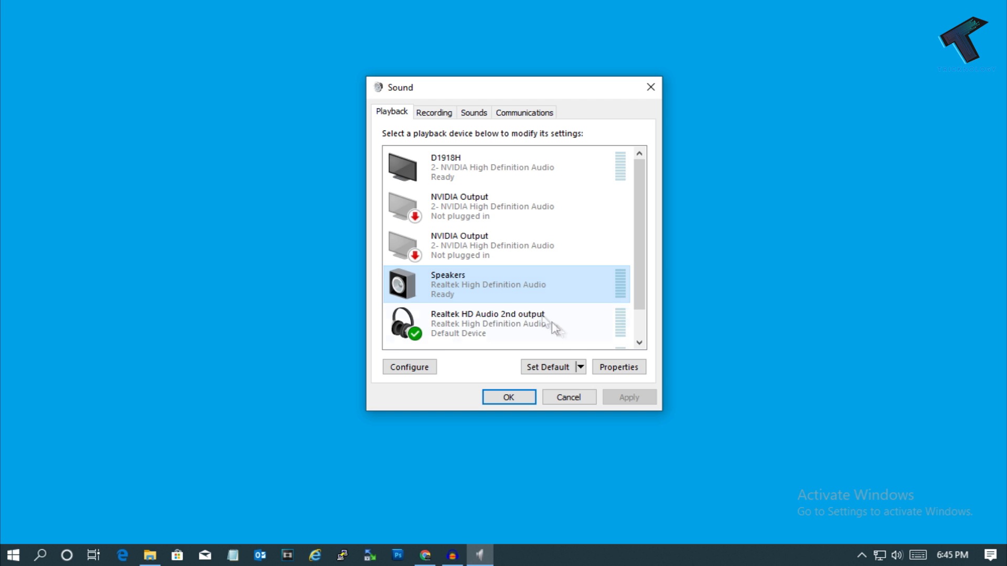
click(616, 367)
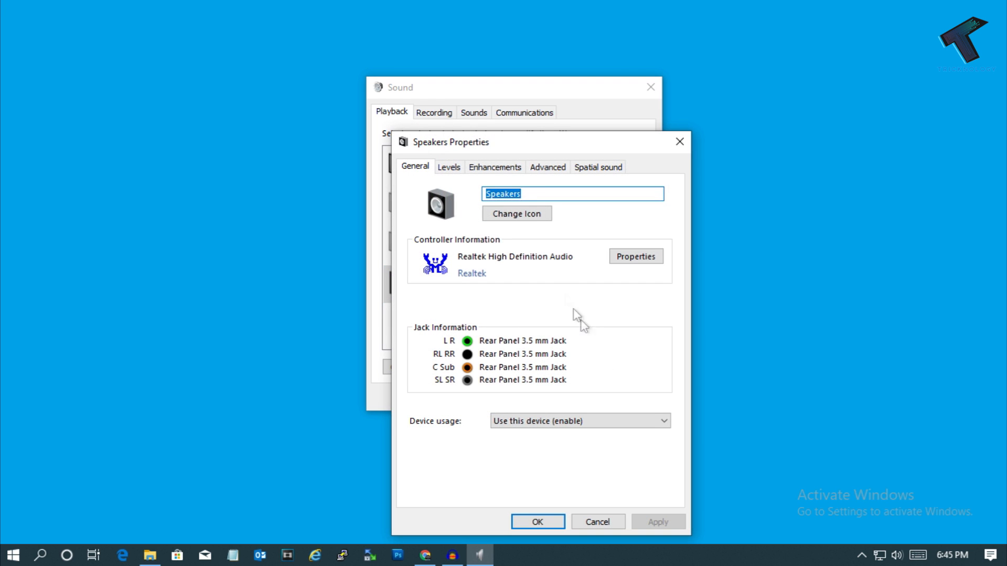
- Disable all sound effects on the Speakers' Enhancements page and confirm both Sound dialogs
click(494, 167)
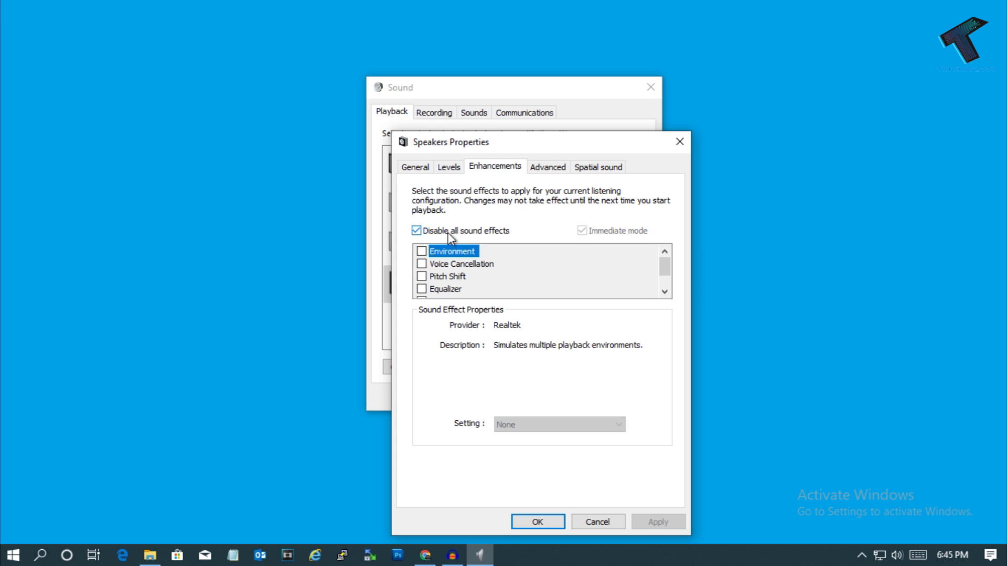
mouse_move(501, 239)
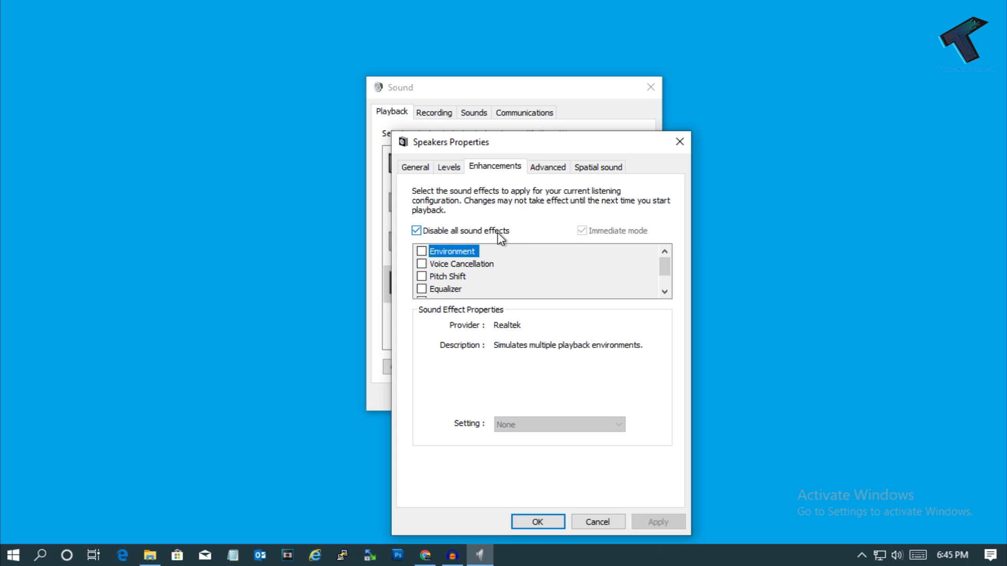
mouse_move(538, 522)
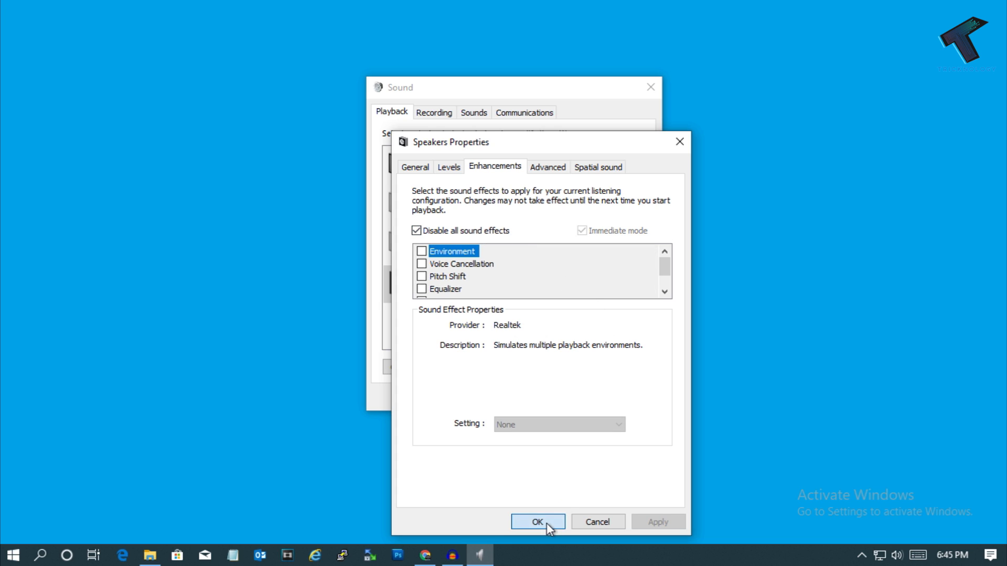
click(537, 521)
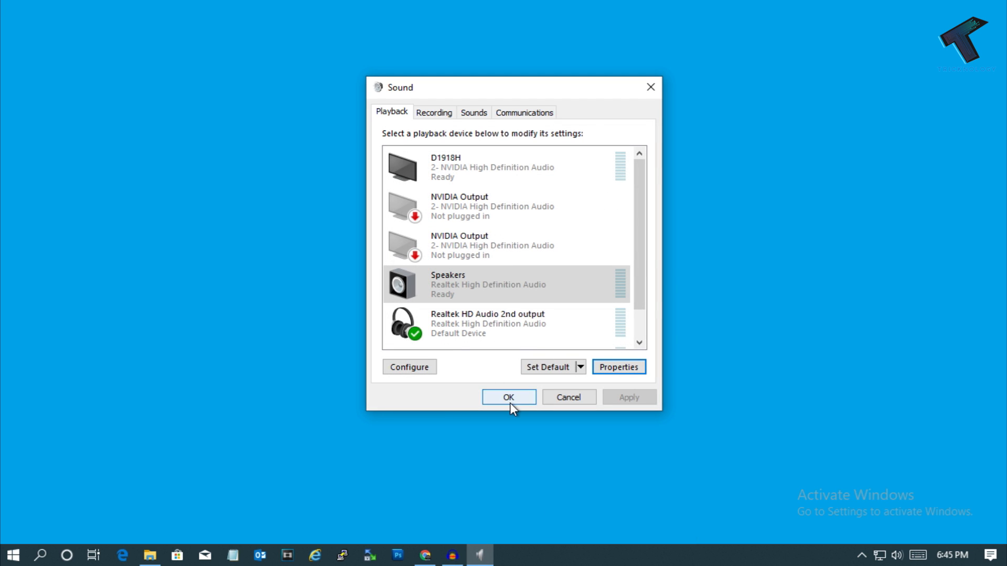
click(508, 396)
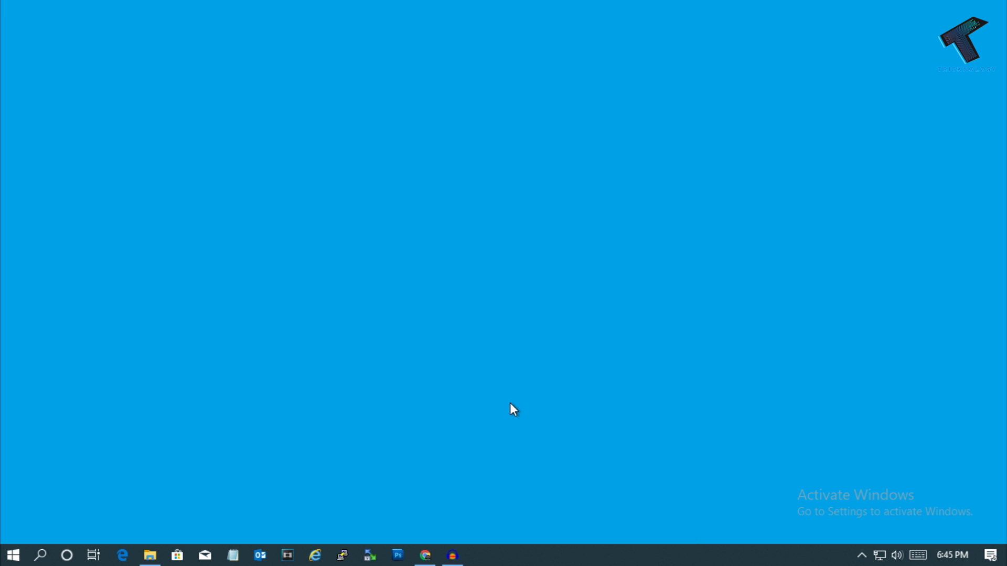